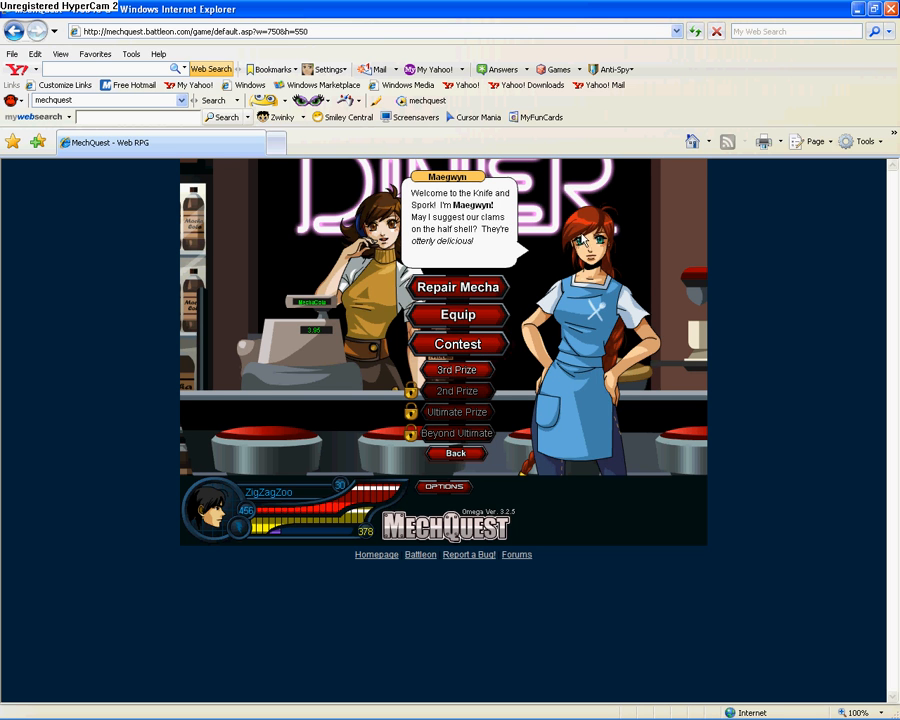
Step: Win the first Diner contest round with Screamstar Rocket DLX, then switch to Cheat Engine
click(457, 344)
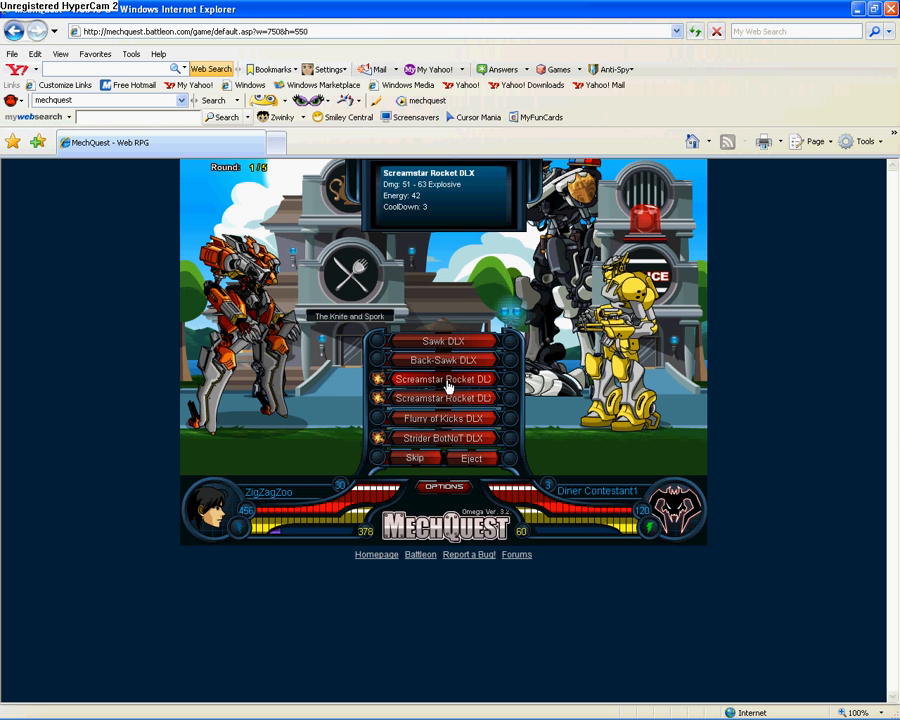
click(443, 379)
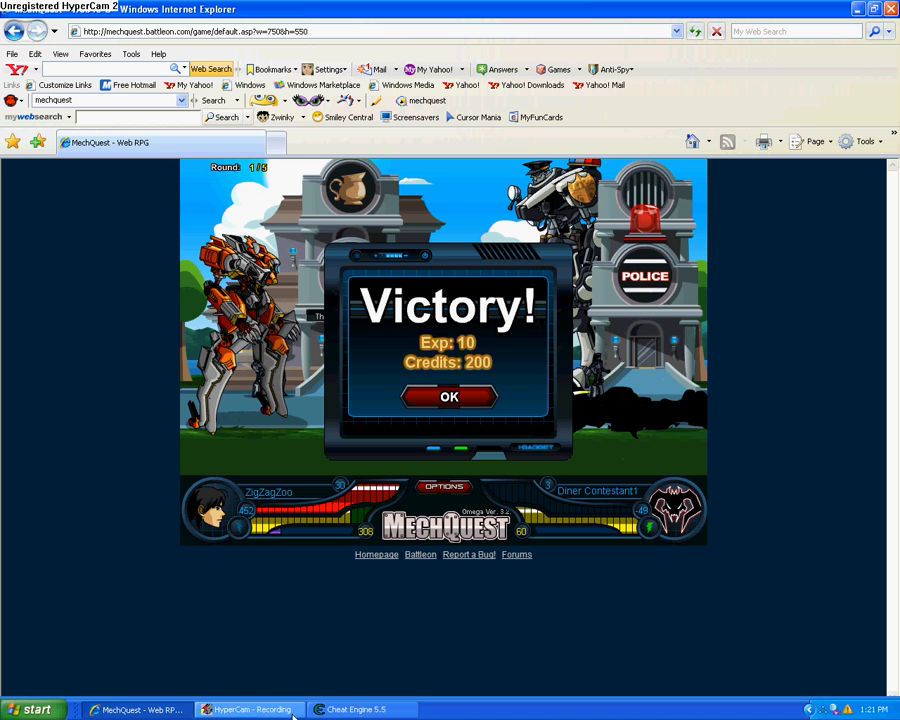
click(355, 709)
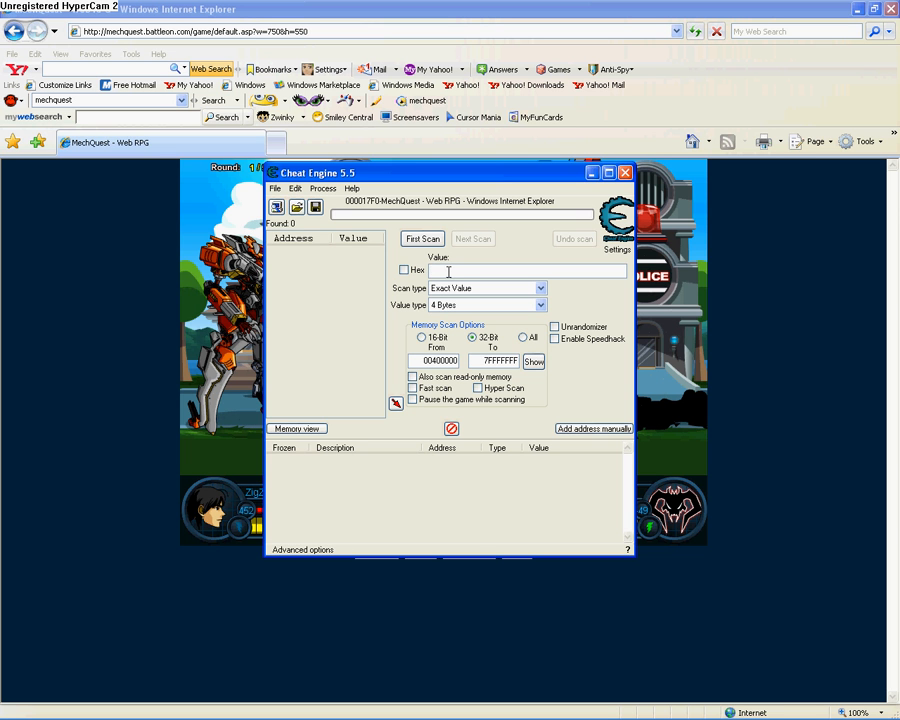
Step: Run a first Cheat Engine scan for the experience value 8
text(8)
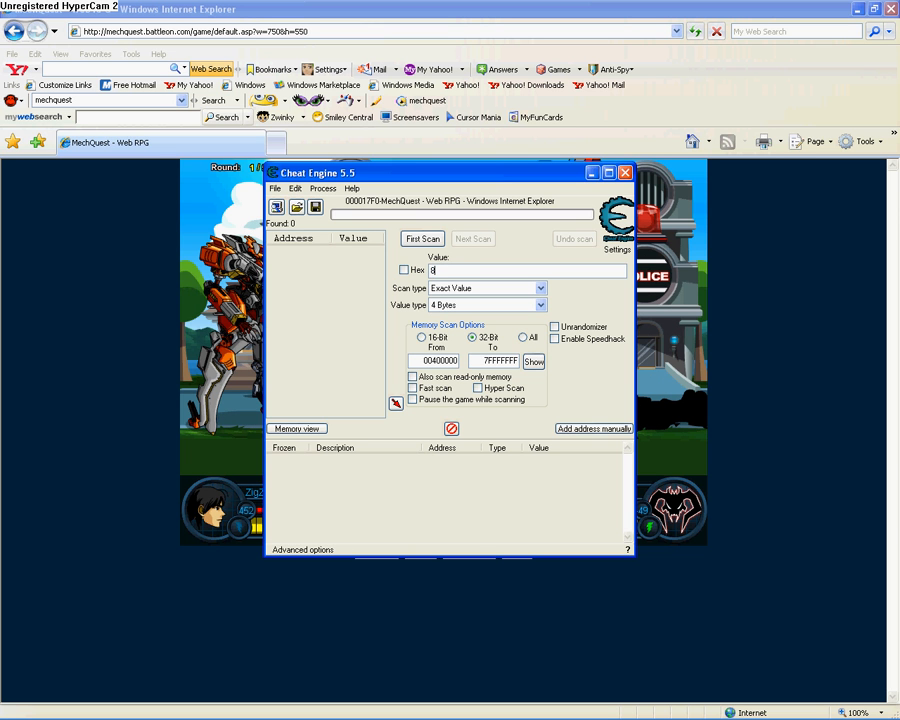
click(422, 238)
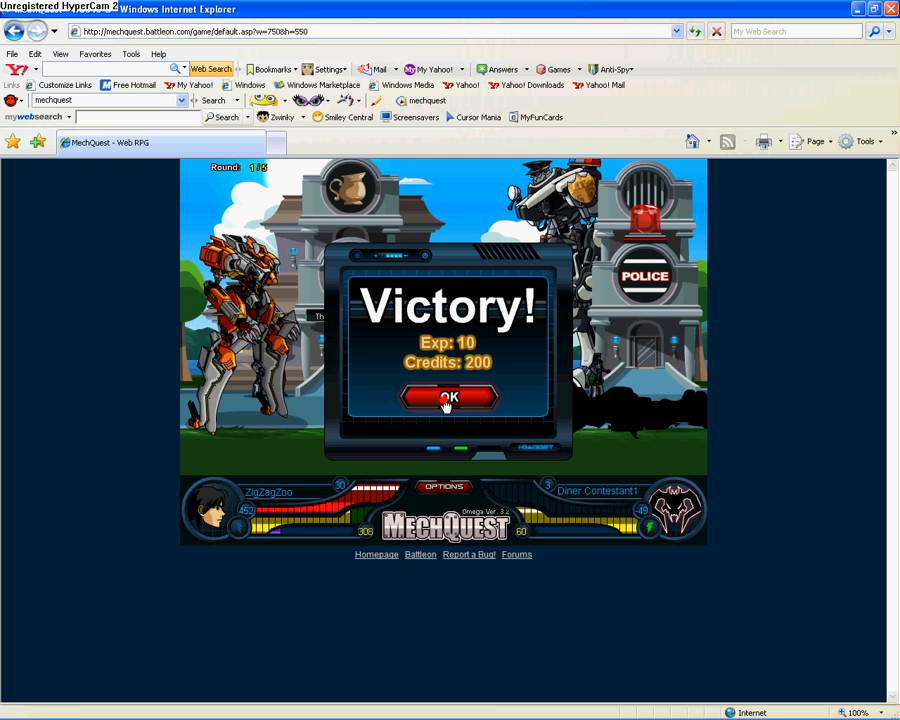
Step: Win contest round two using Strider BotNoT DLX and Screamstar Rocket DLX attacks
click(446, 397)
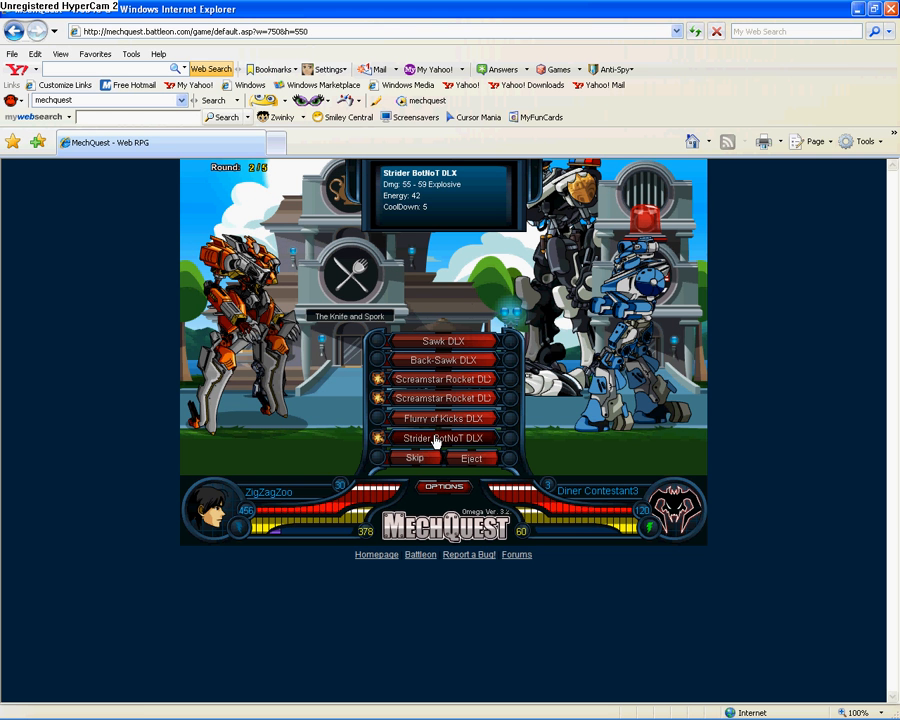
click(443, 438)
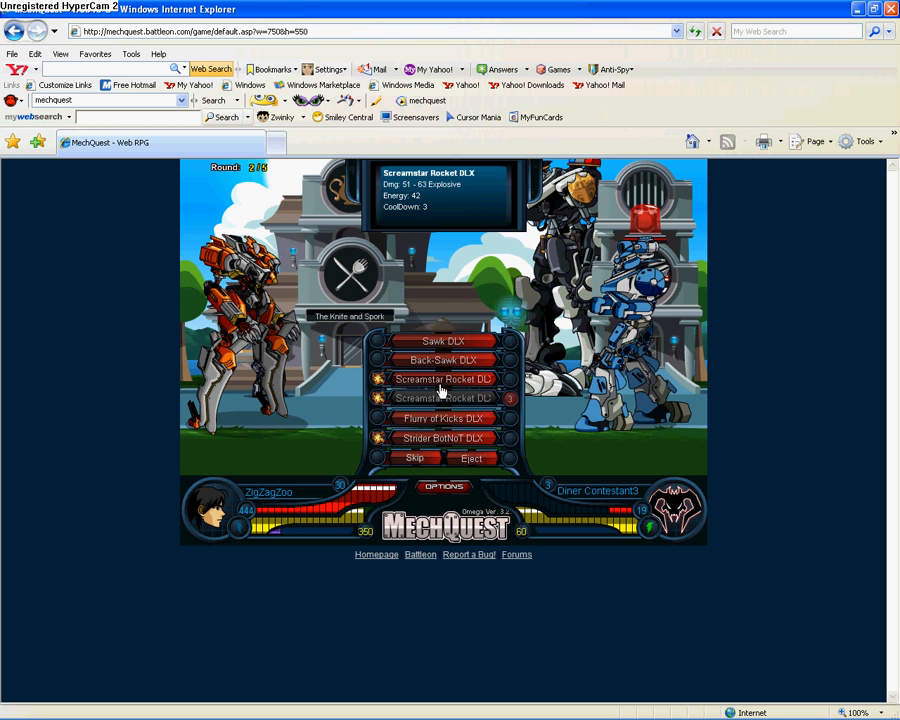
click(443, 379)
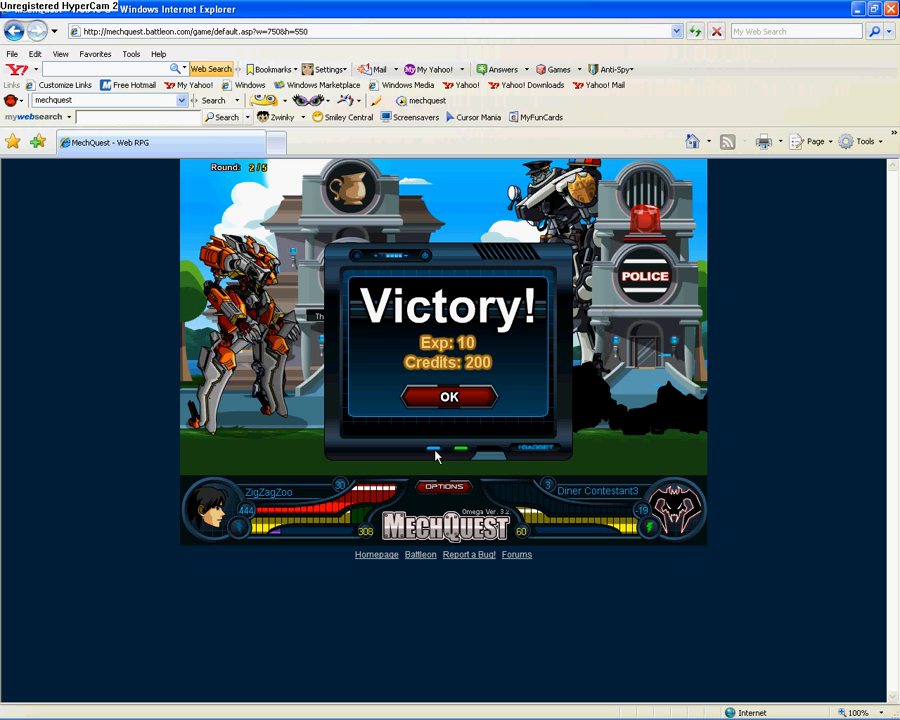
mouse_move(435, 681)
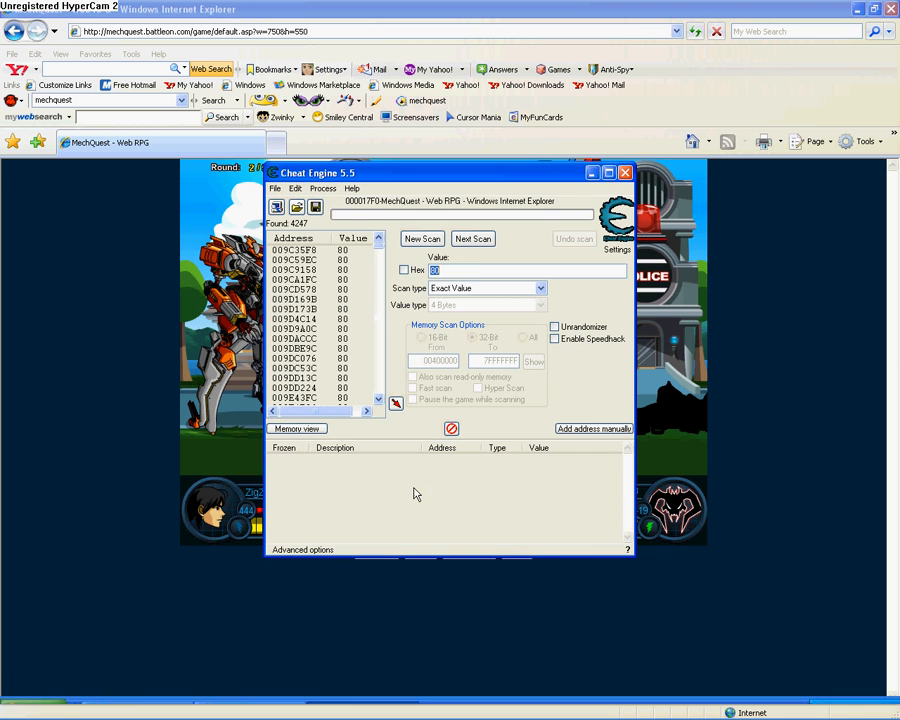
Step: Narrow the scan to 160, add the single address, and set it to 799999992
text(160)
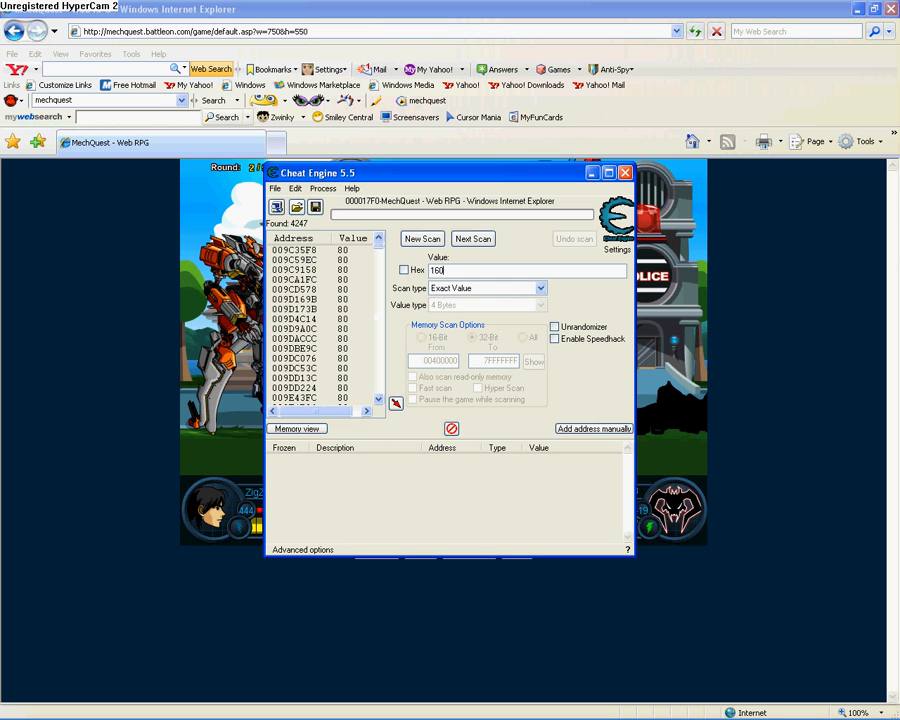
click(472, 238)
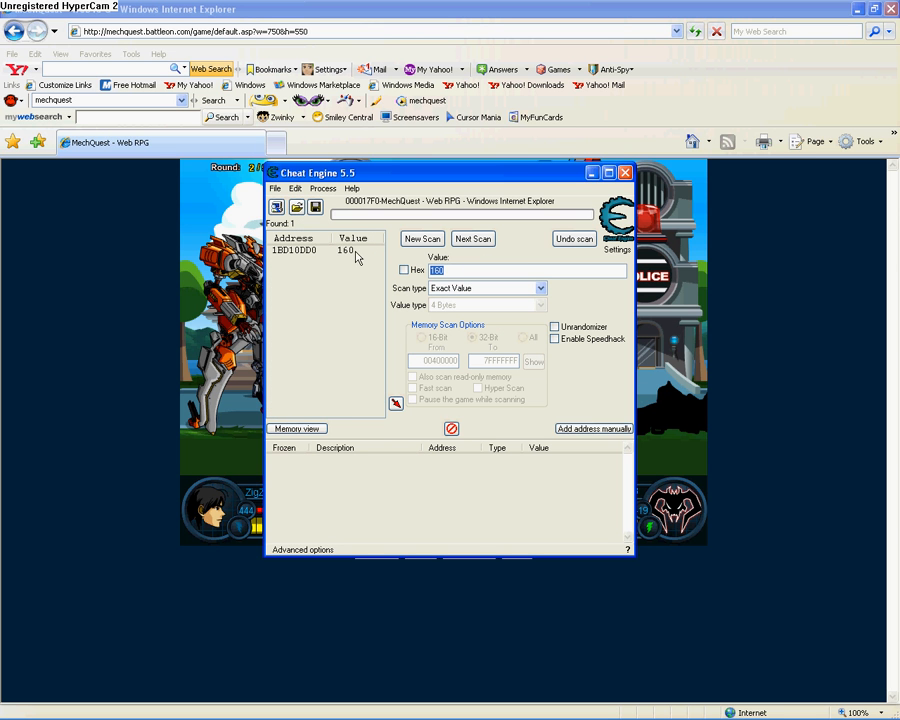
click(320, 250)
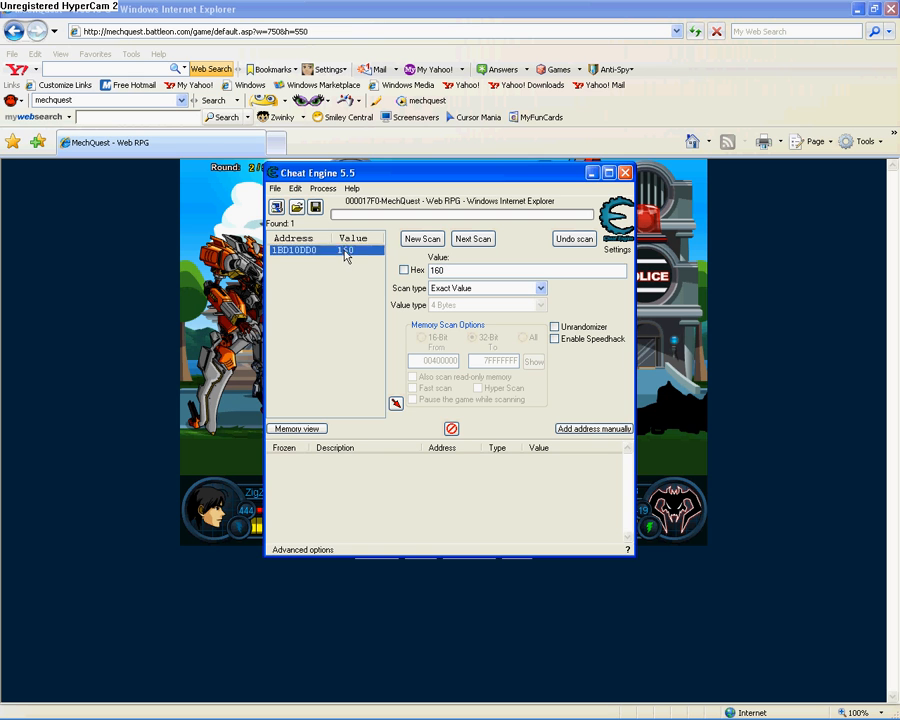
double_click(325, 250)
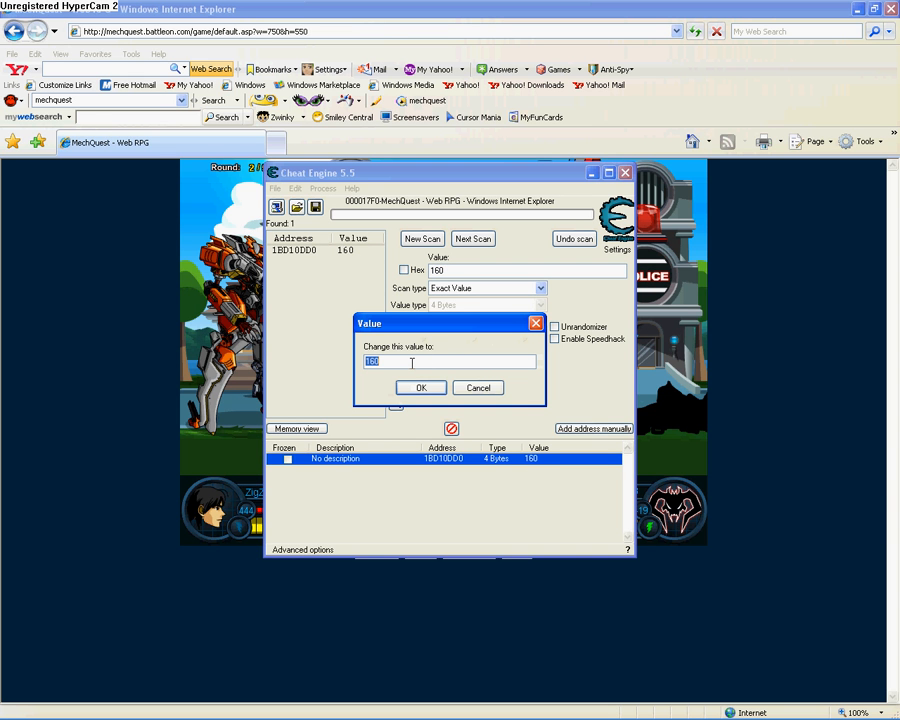
text(7)
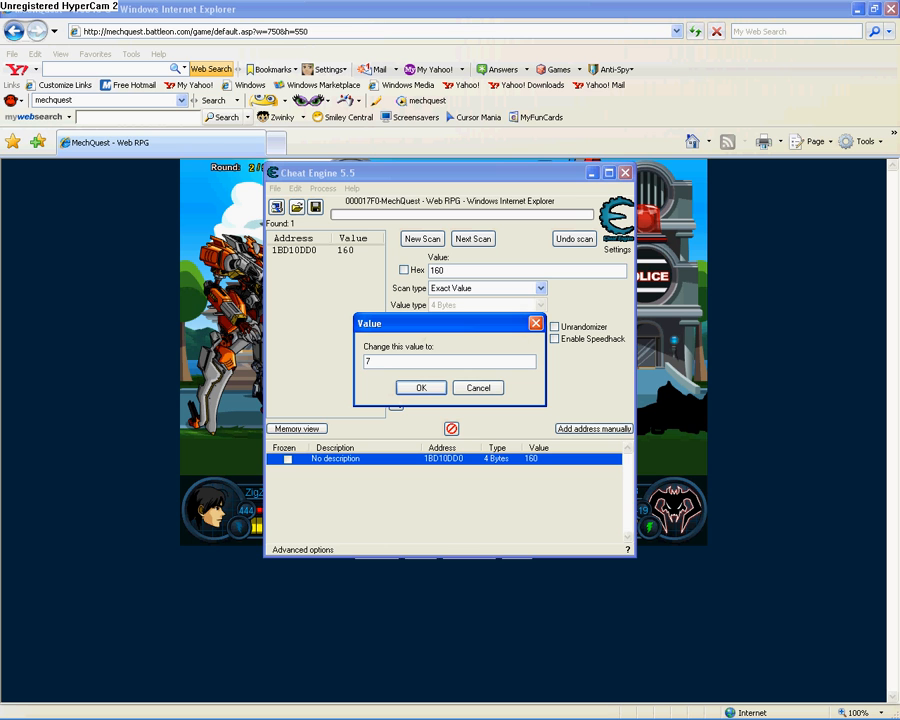
text(99999992)
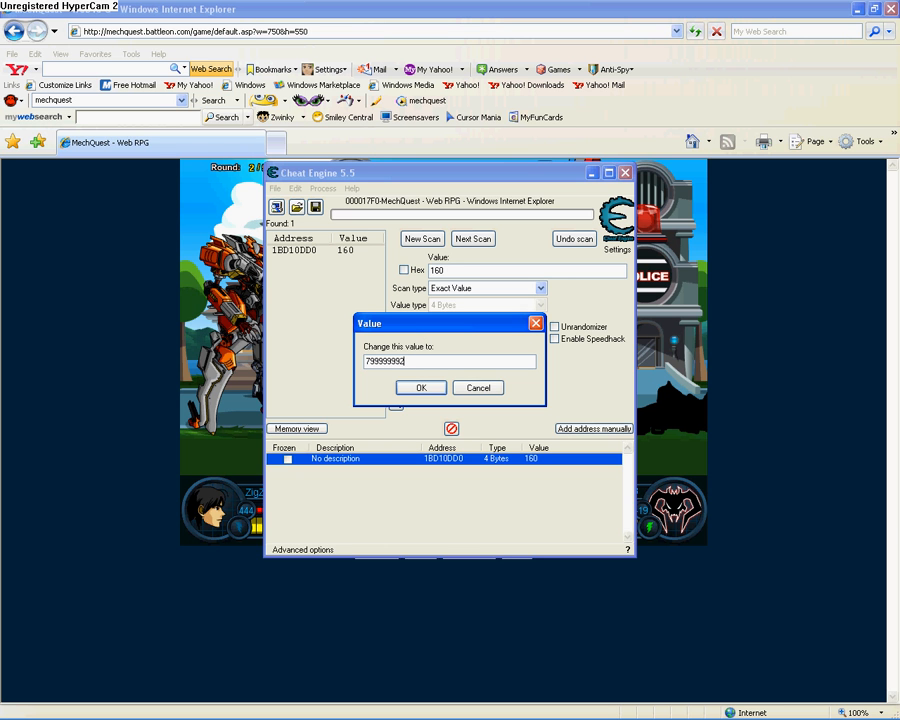
click(420, 388)
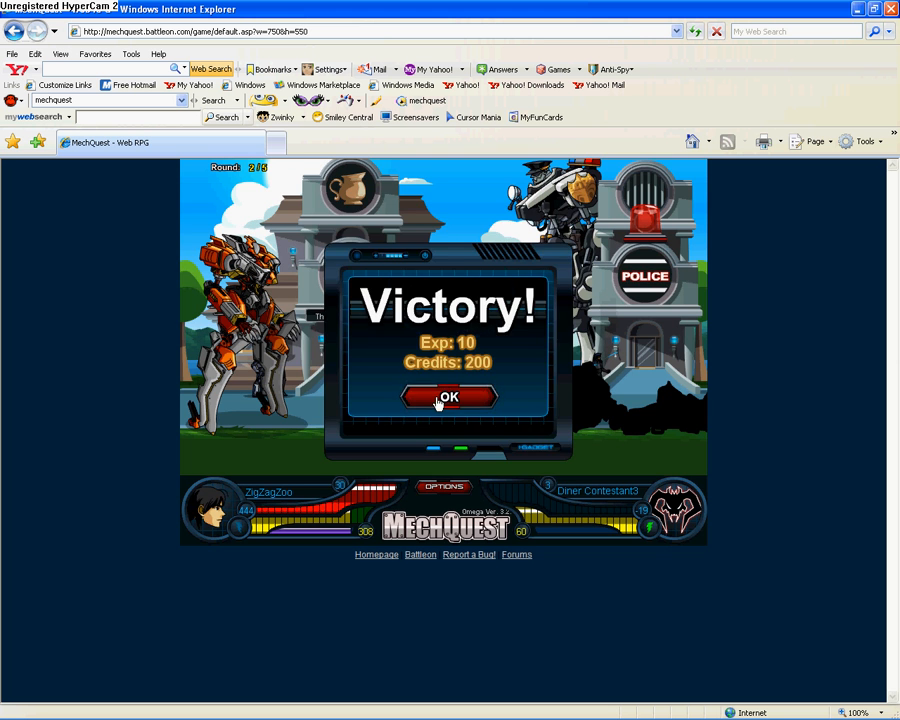
Step: Continue past the level-31 screen and win round three with Screamstar Rocket DLX
click(447, 397)
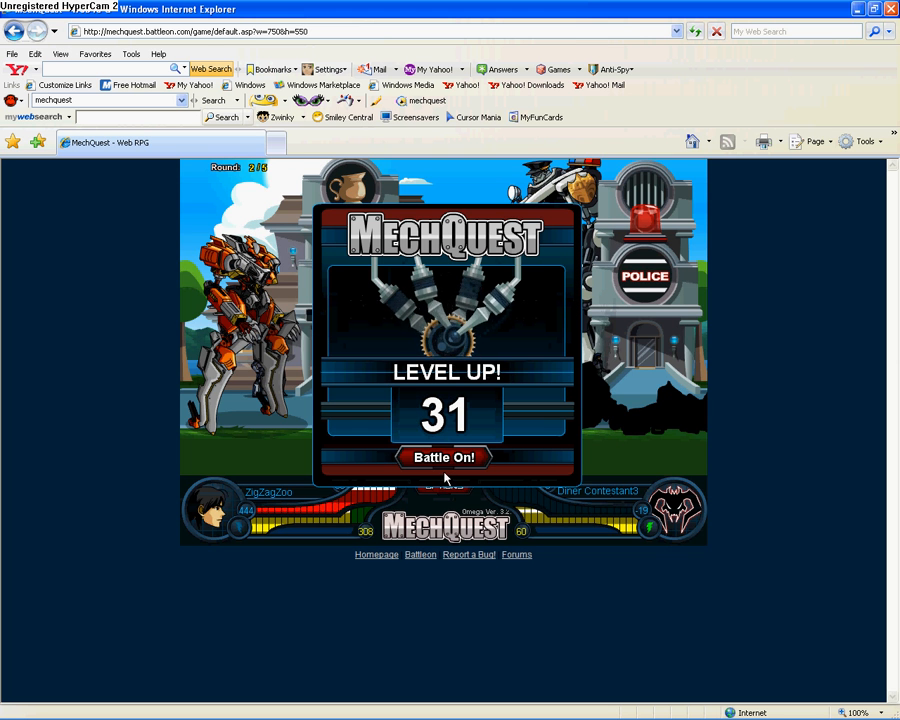
click(443, 457)
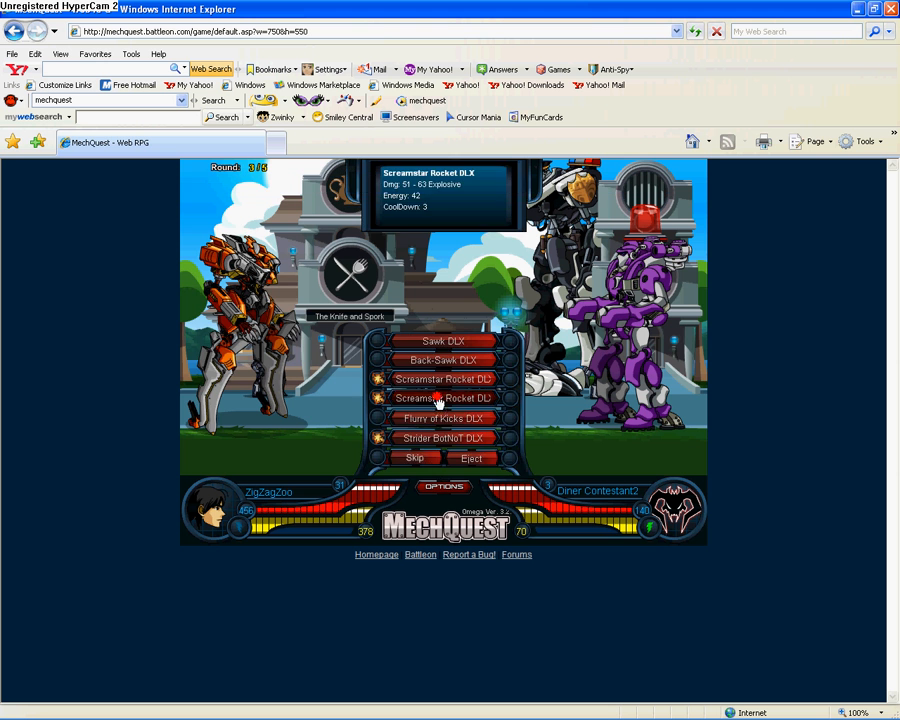
click(443, 398)
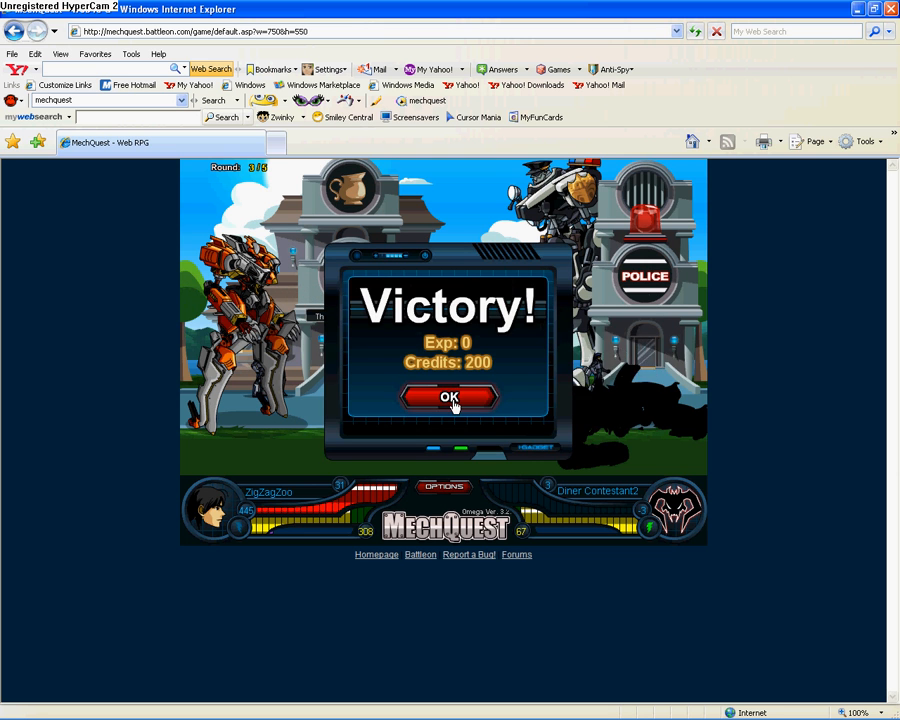
click(448, 398)
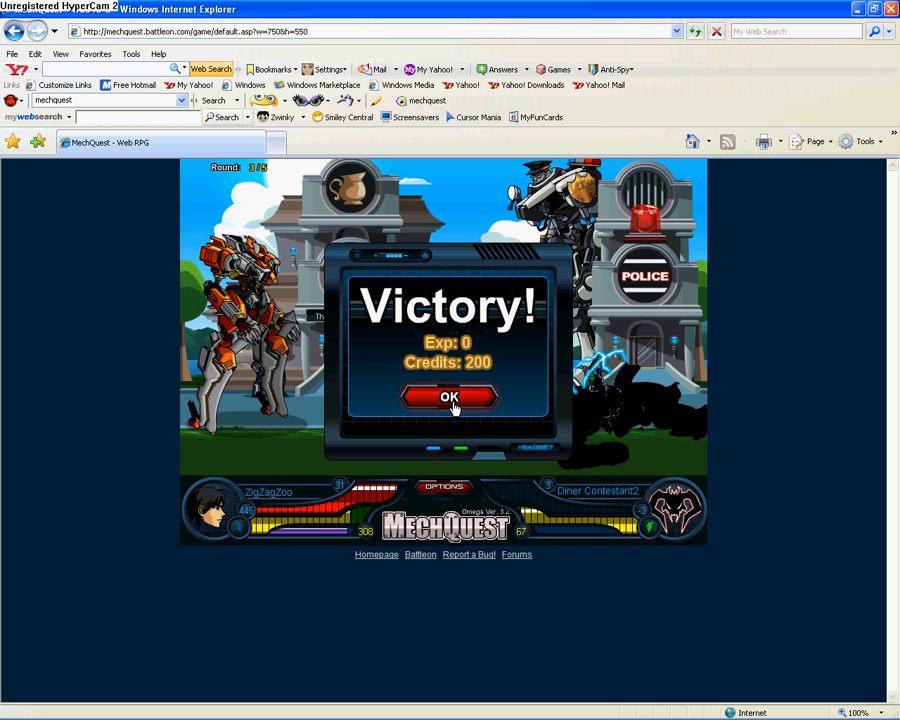
click(448, 398)
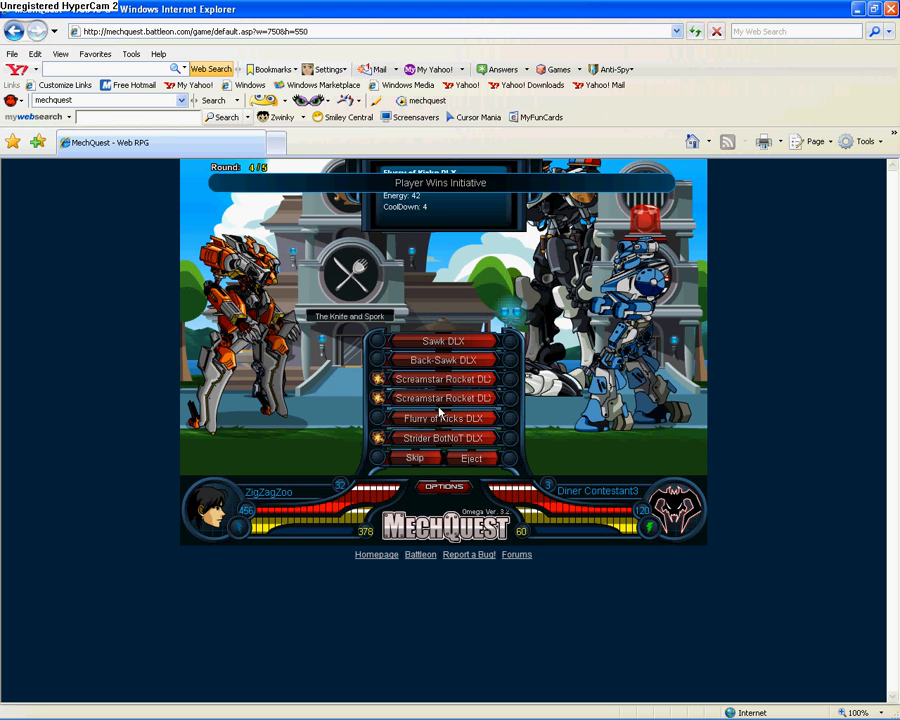
Step: Win round four with Flurry of Kicks DLX, then start round five at level 33
click(443, 398)
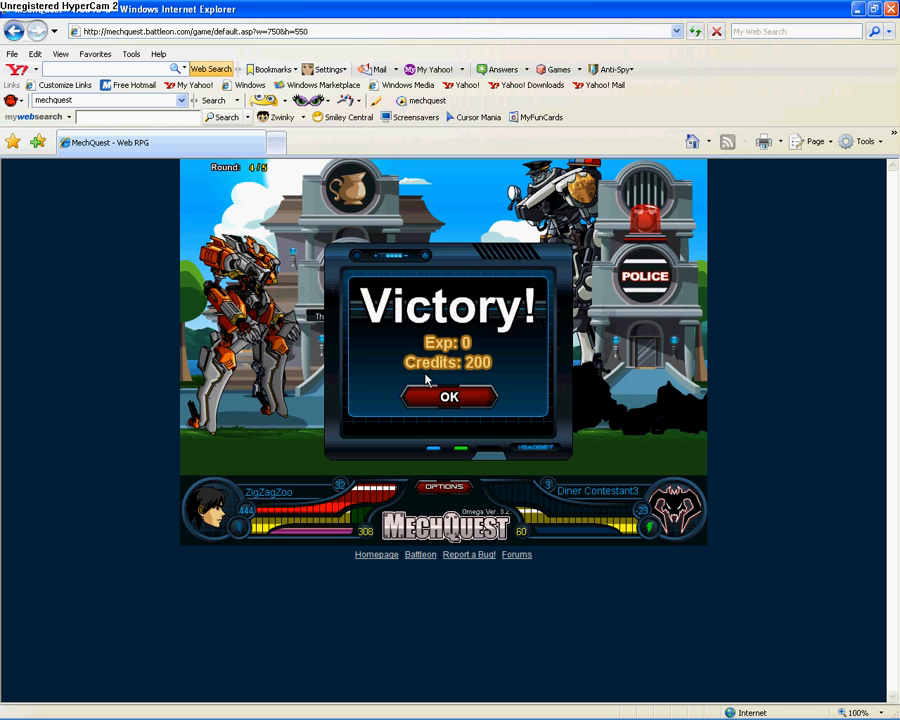
click(449, 396)
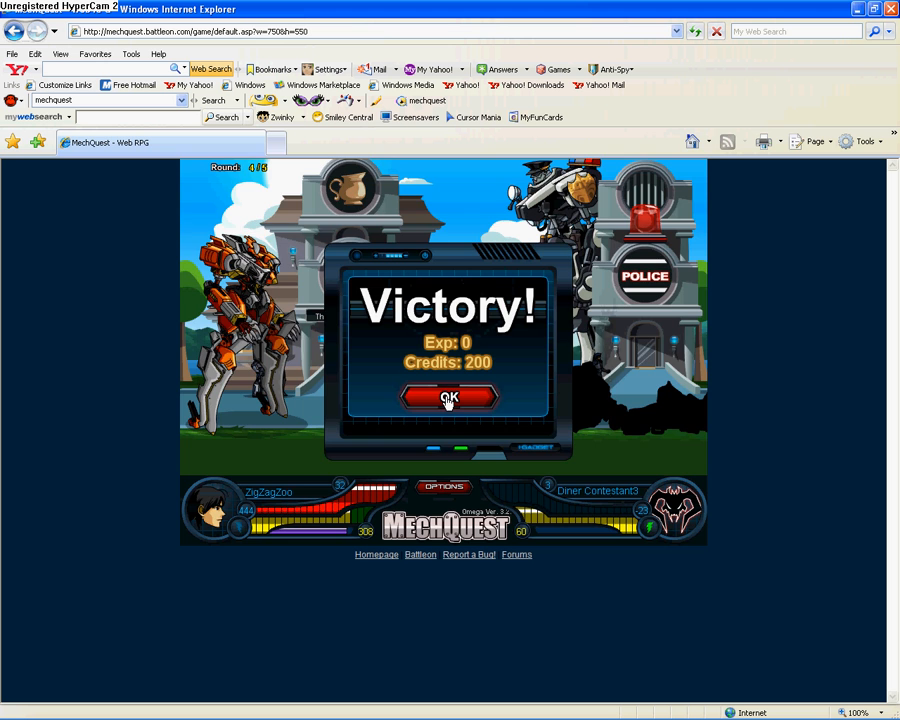
click(447, 398)
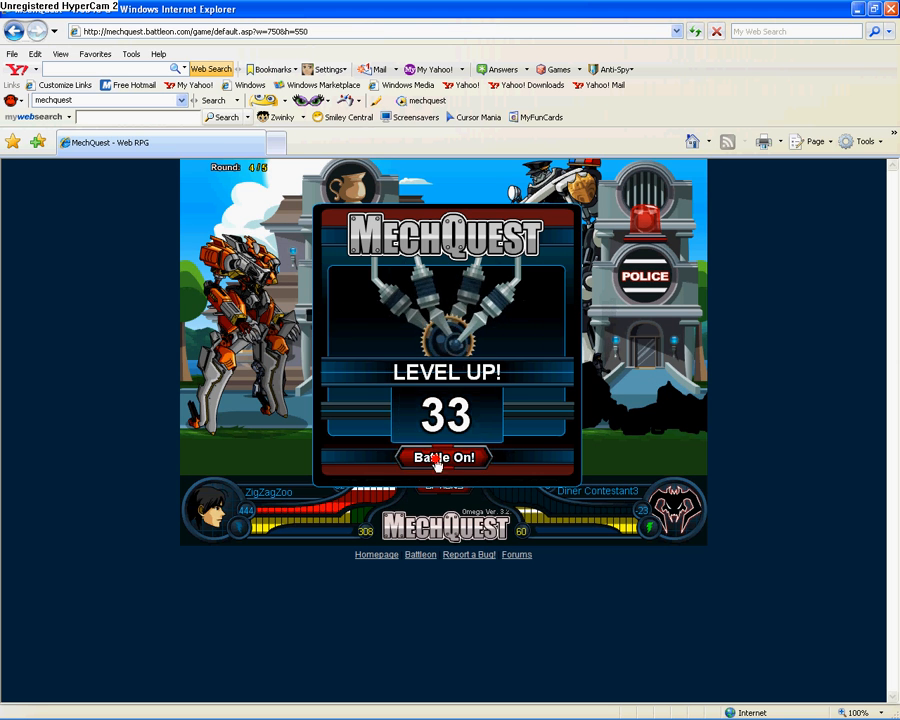
click(443, 457)
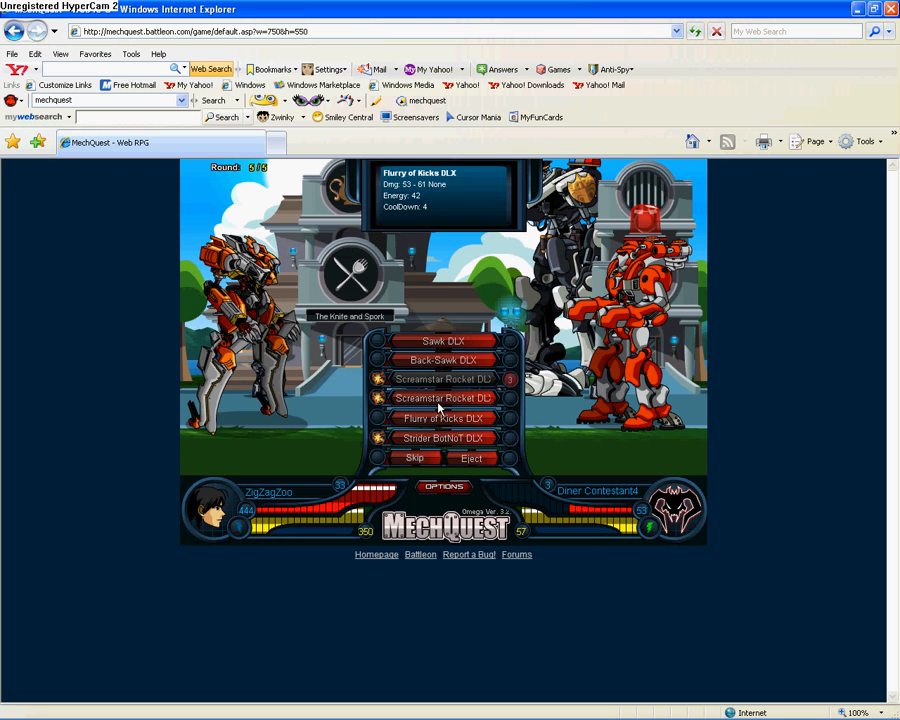
Step: Win round five and close the victory box and Diner Challenge quest summary
click(443, 418)
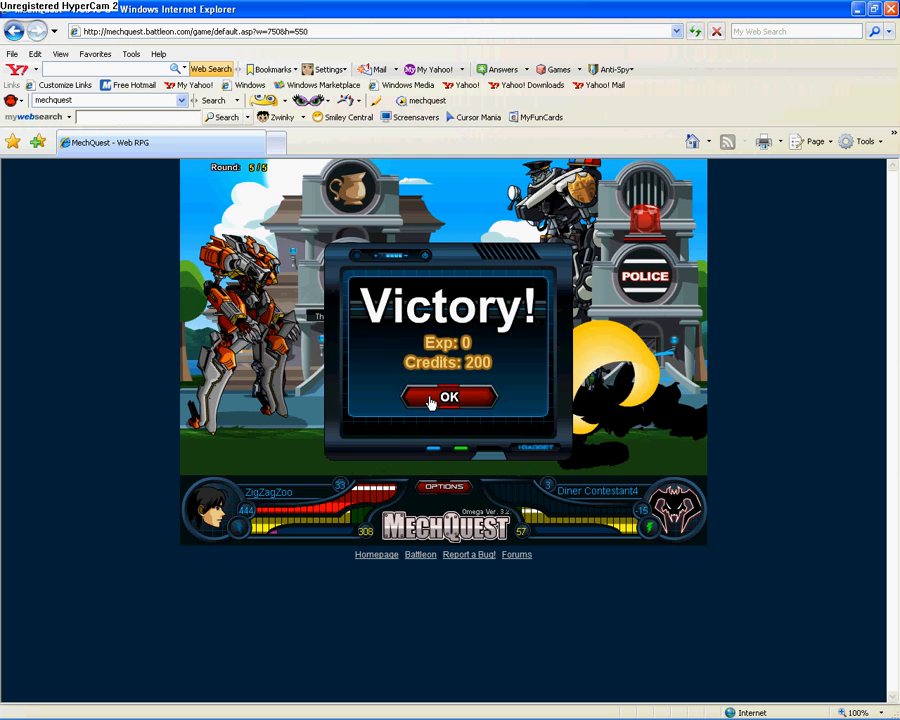
click(449, 397)
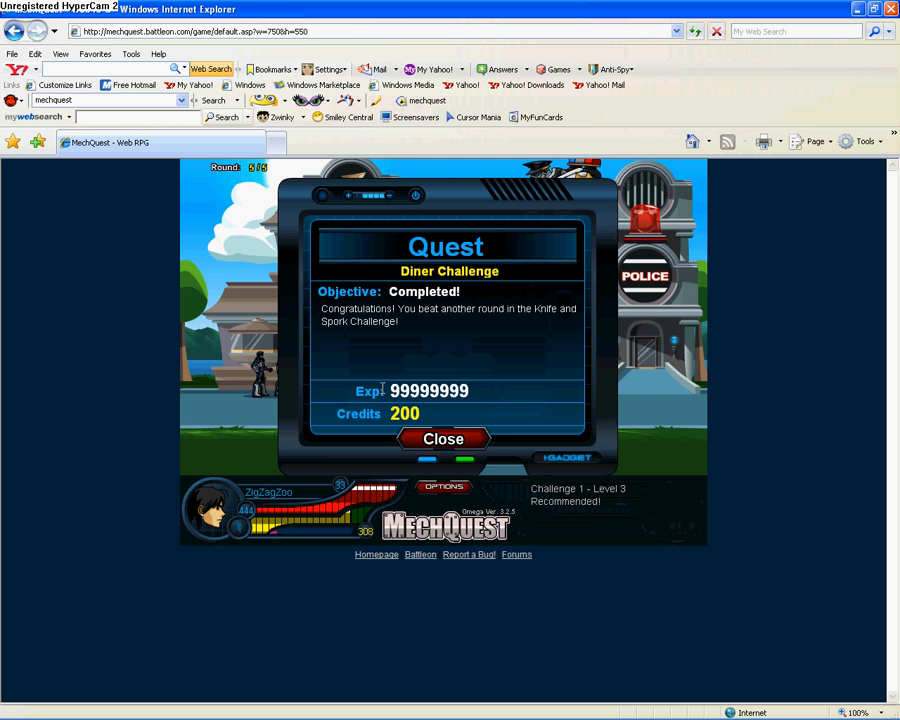
click(443, 439)
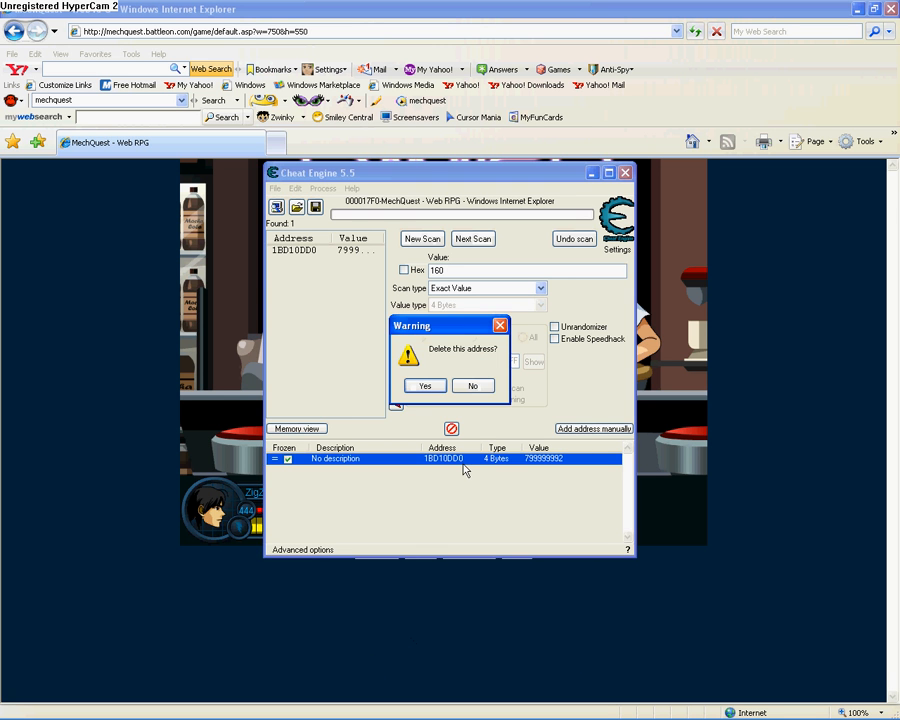
Step: Confirm deleting the frozen experience address from Cheat Engine's table
click(424, 386)
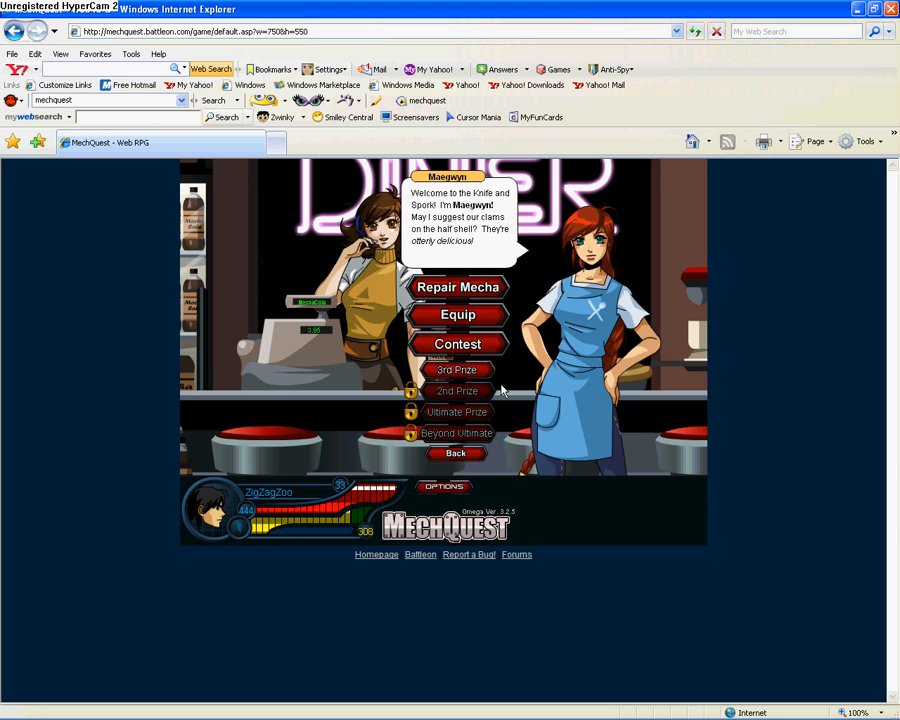
Step: Leave the Knife and Spork diner menu for the town map
click(457, 287)
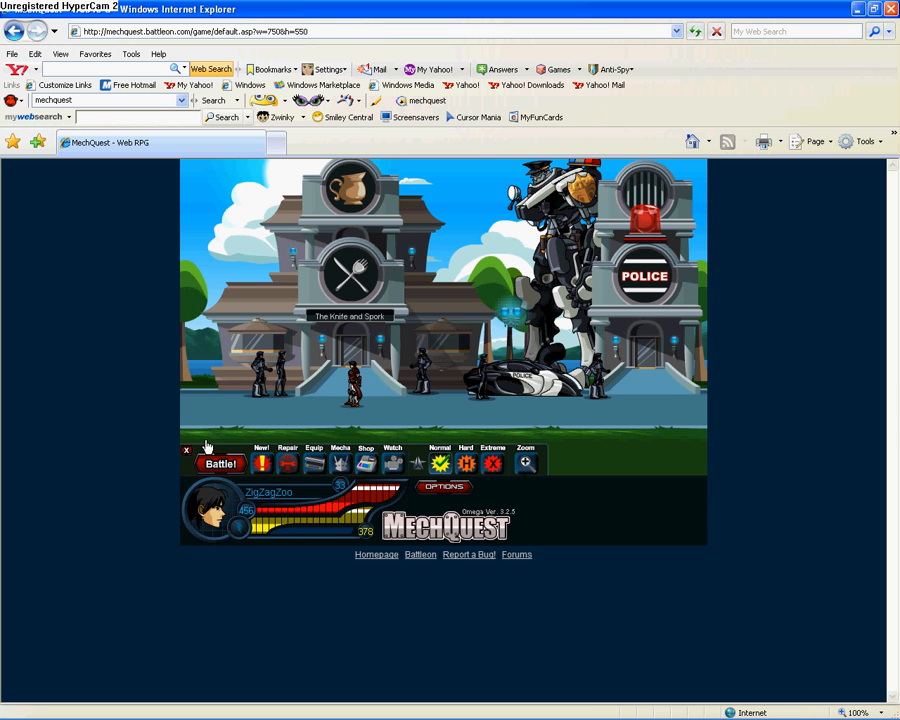
mouse_move(258, 448)
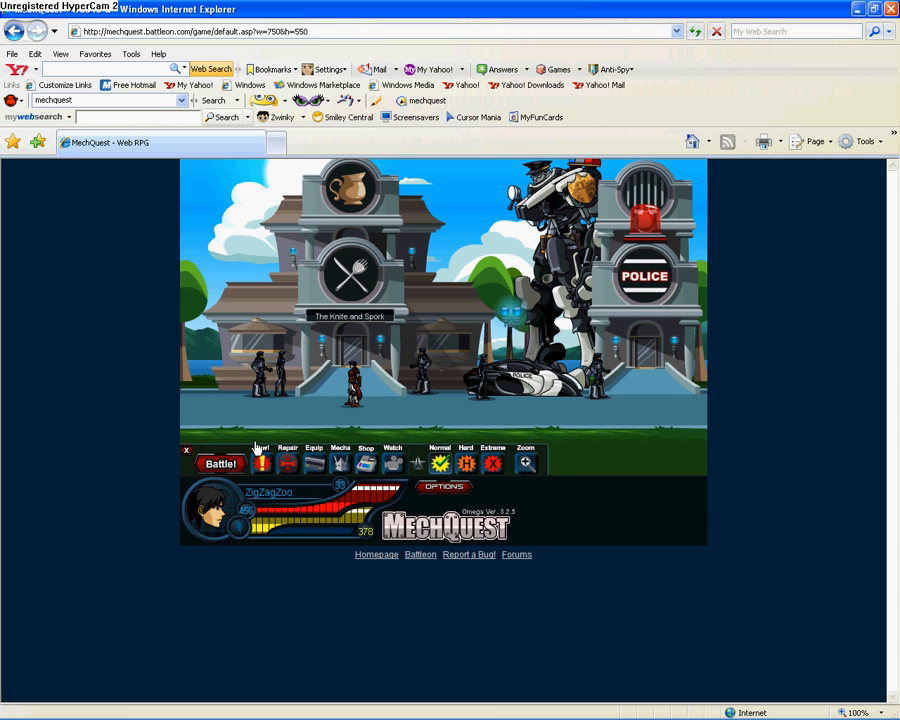